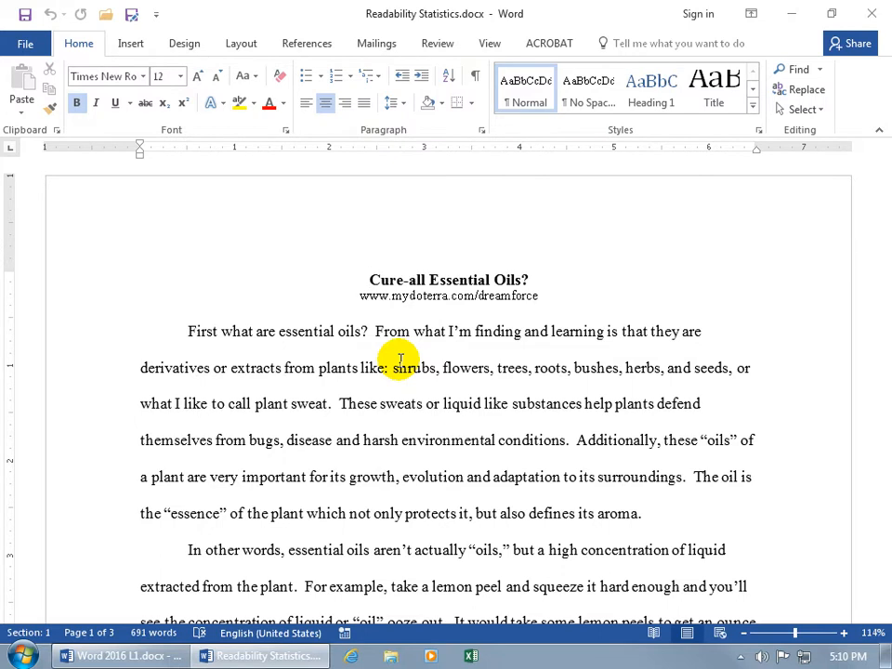
- Tick 'Show readability statistics' on the Proofing page of Word Options and confirm
left_click(25, 42)
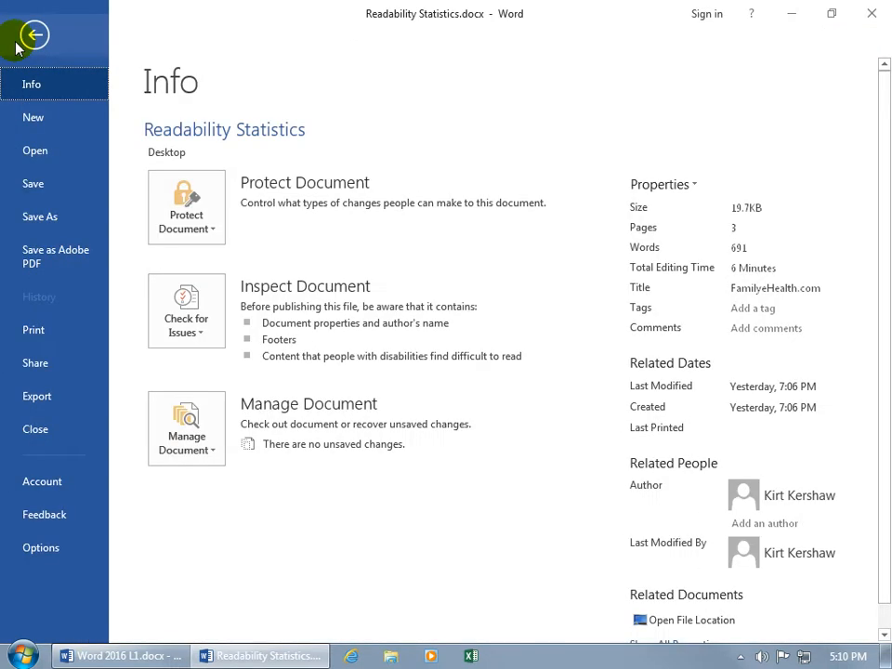
left_click(40, 547)
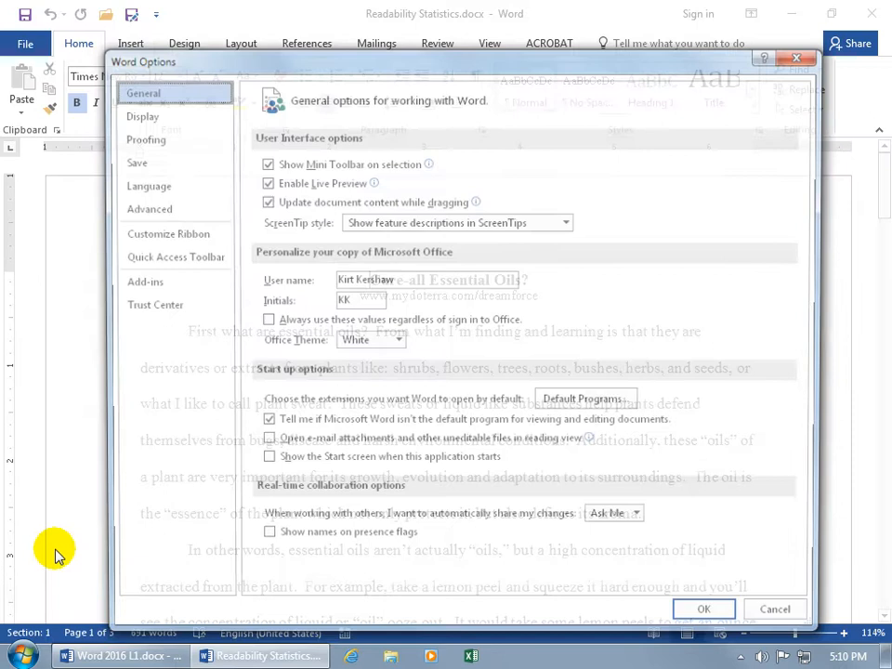
left_click(146, 139)
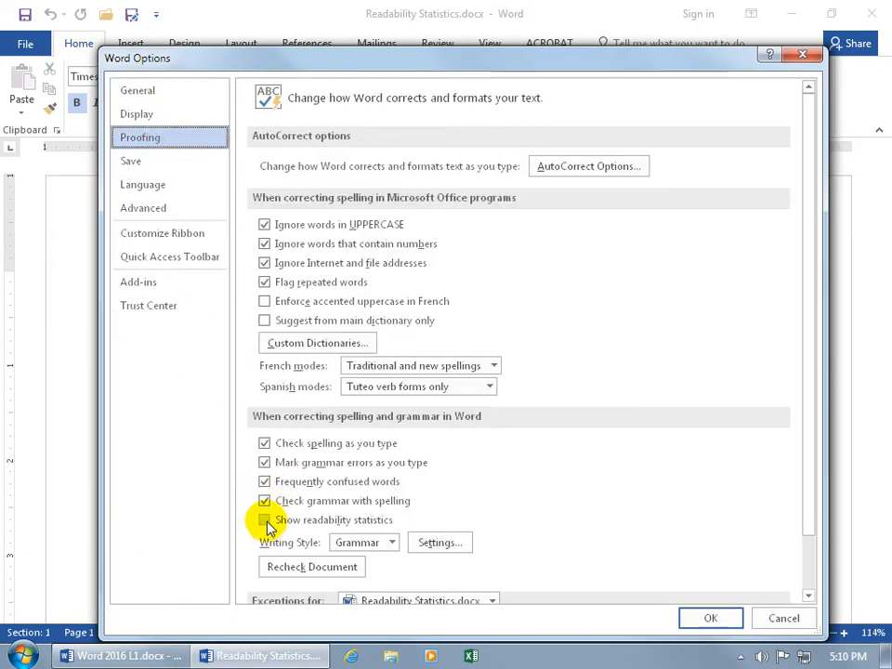
left_click(265, 519)
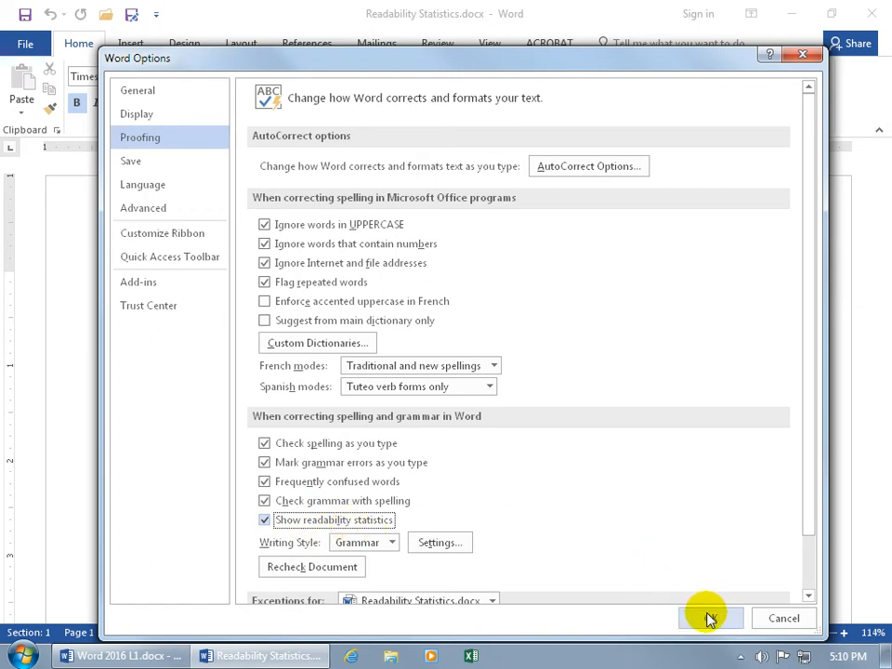
left_click(711, 618)
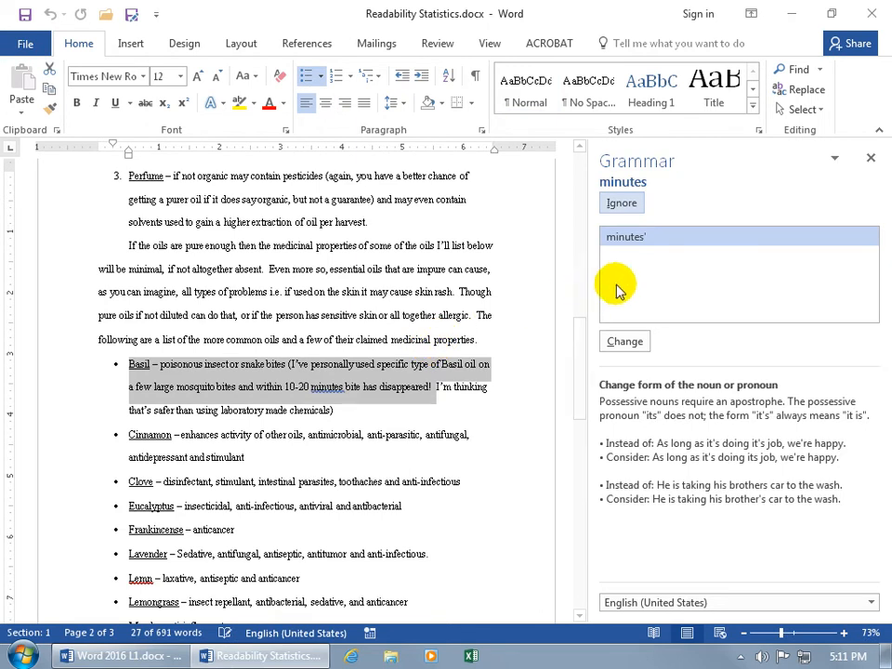
mouse_move(624, 286)
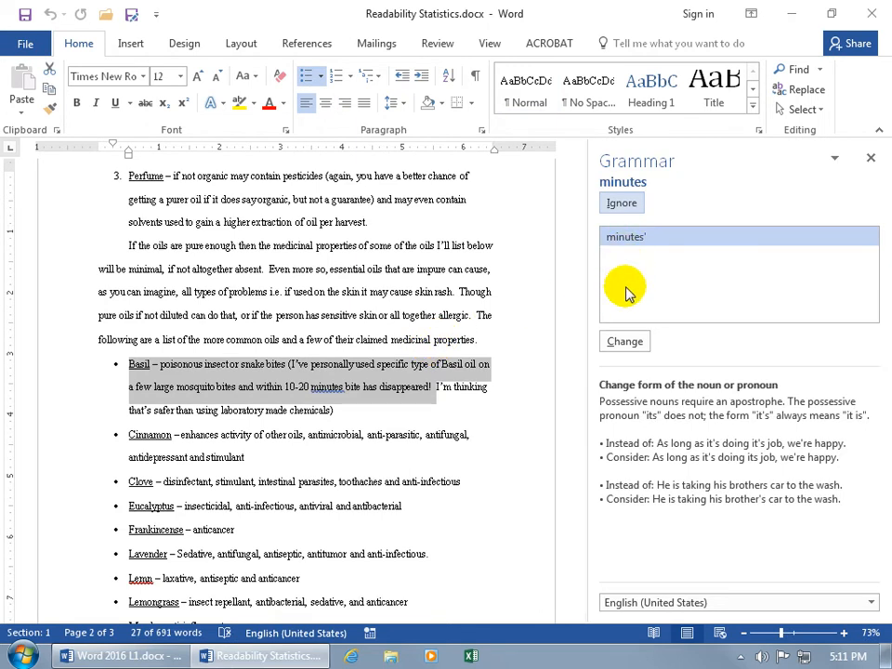
- Accept the possessive fix for minutes' and correct 'Lemn' to 'Lemon'
left_click(625, 341)
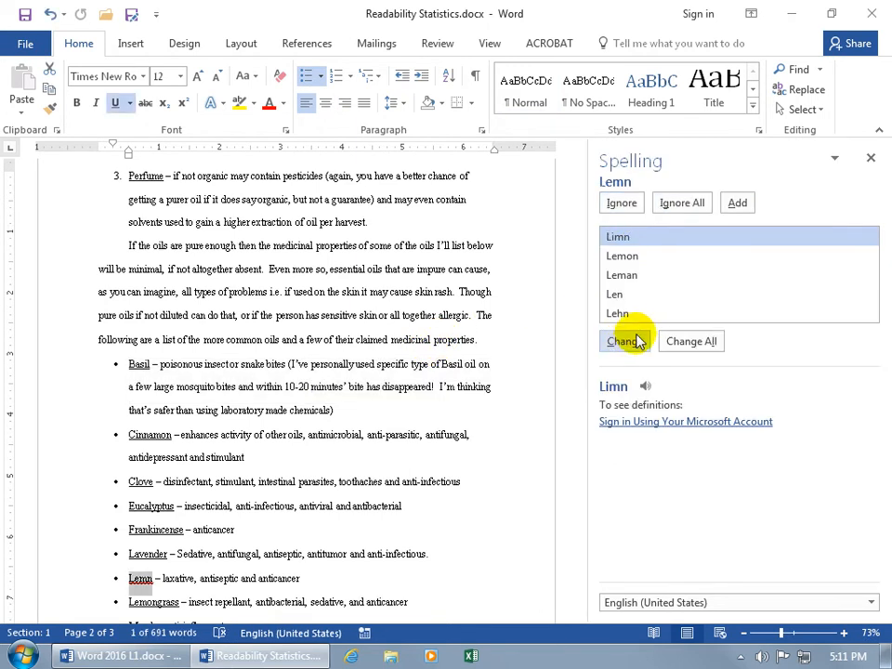
left_click(622, 255)
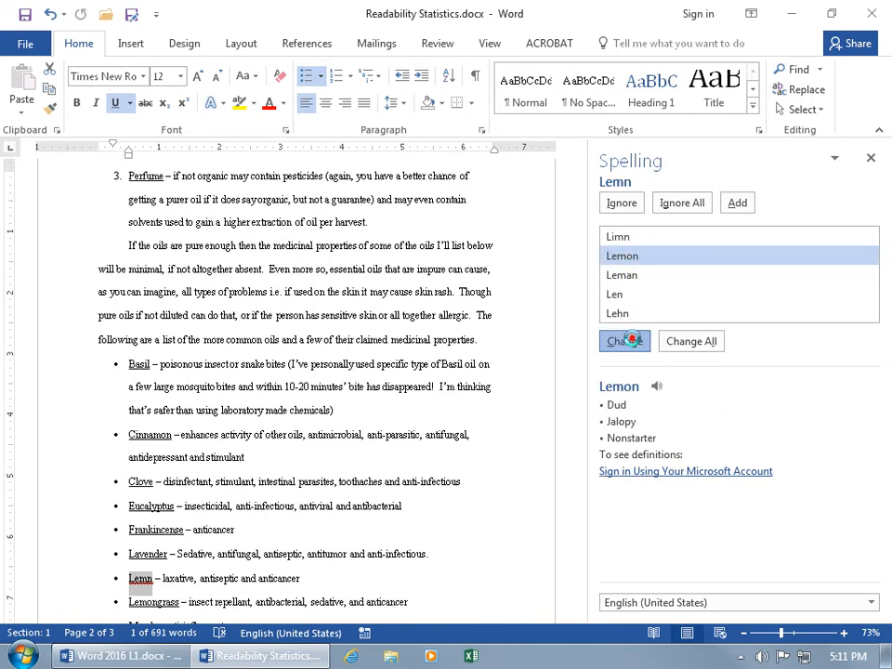
left_click(623, 341)
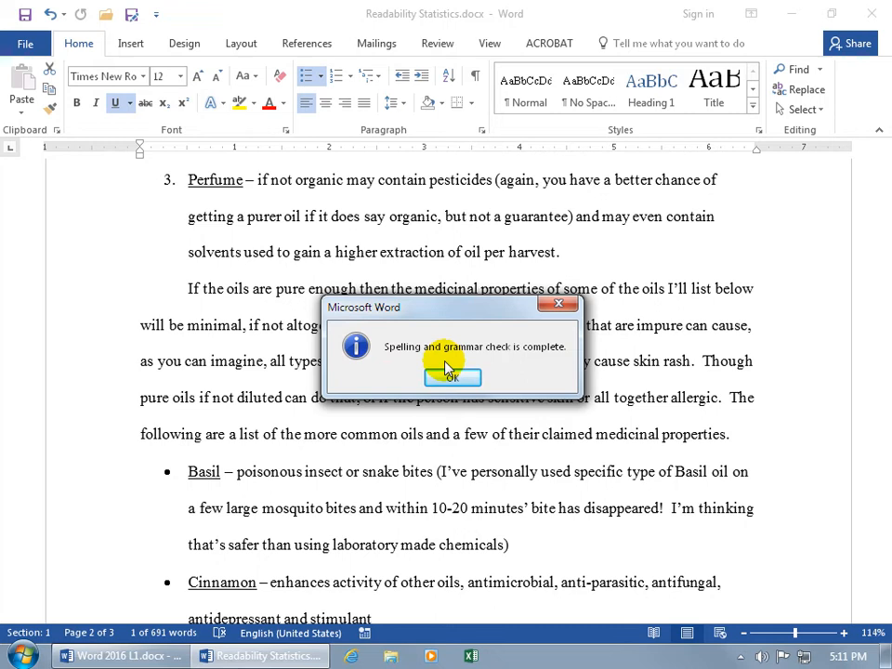
- Dismiss the check-complete message to reveal 691 words, Reading Ease 61.3, grade level 9.2
left_click(452, 377)
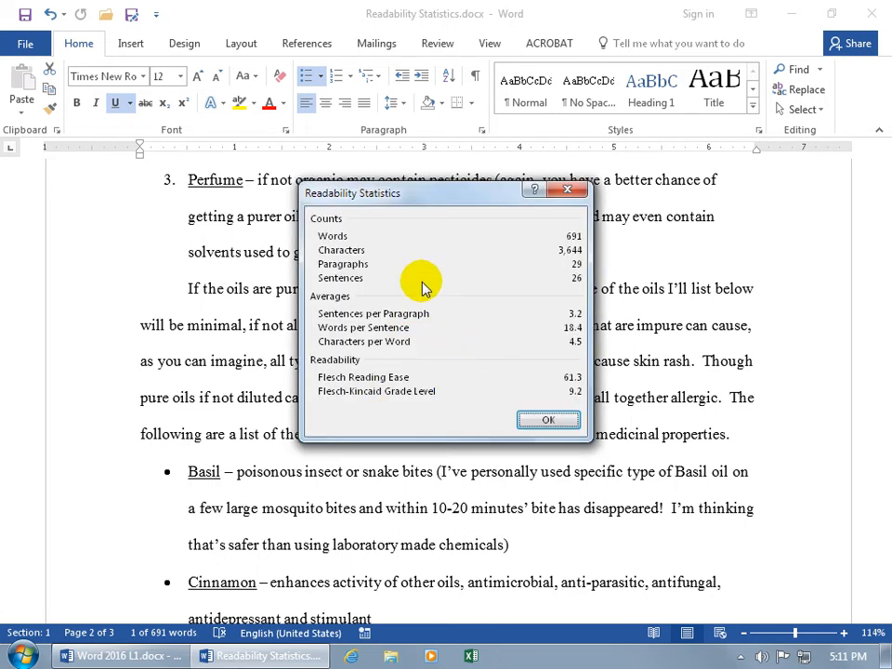
mouse_move(386, 214)
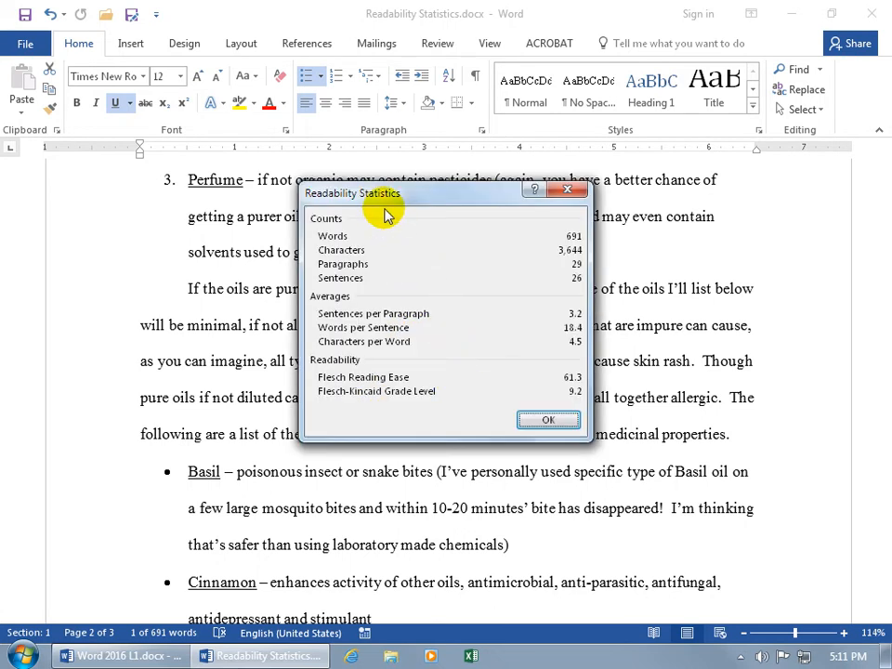
mouse_move(379, 253)
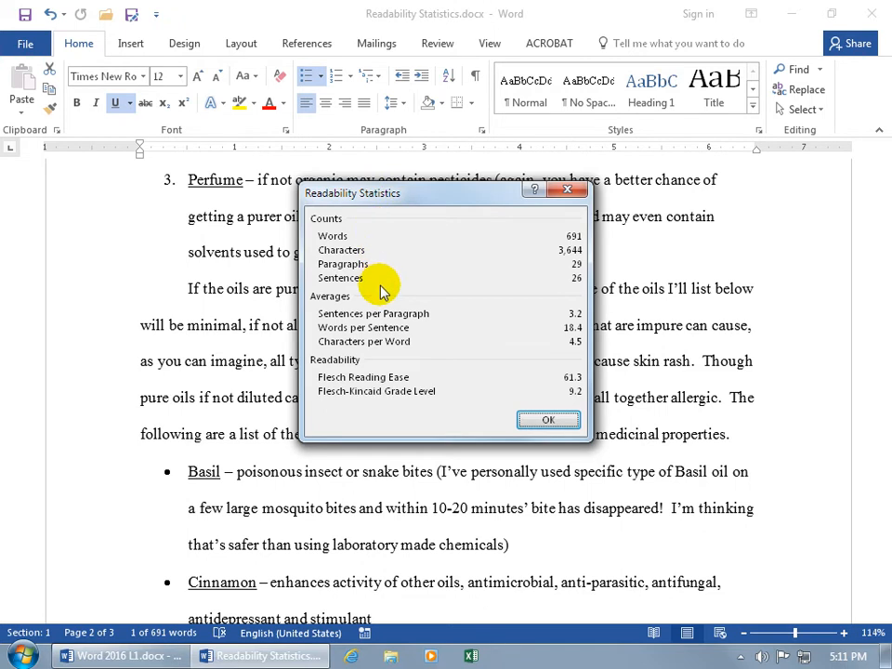
mouse_move(388, 327)
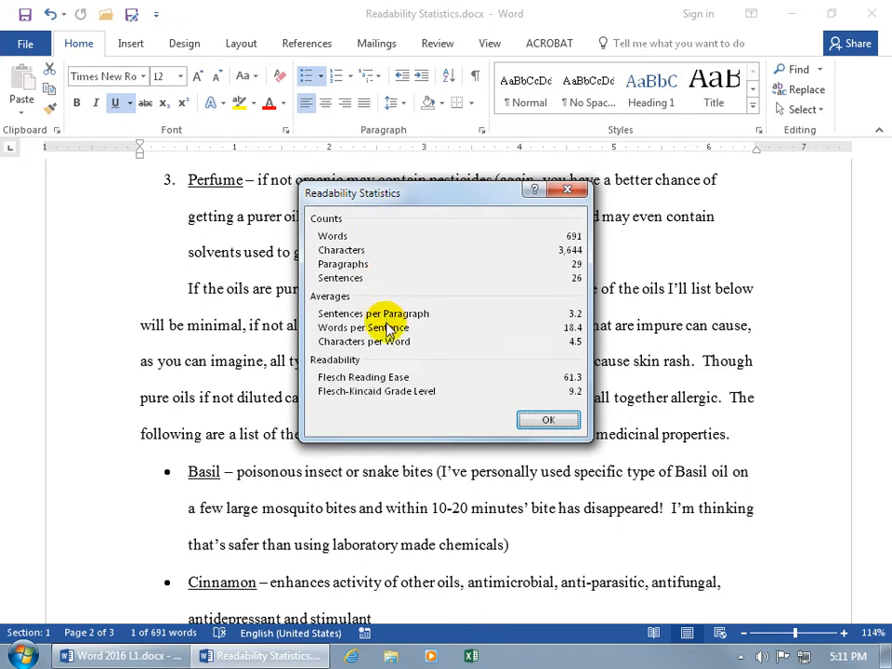
mouse_move(379, 375)
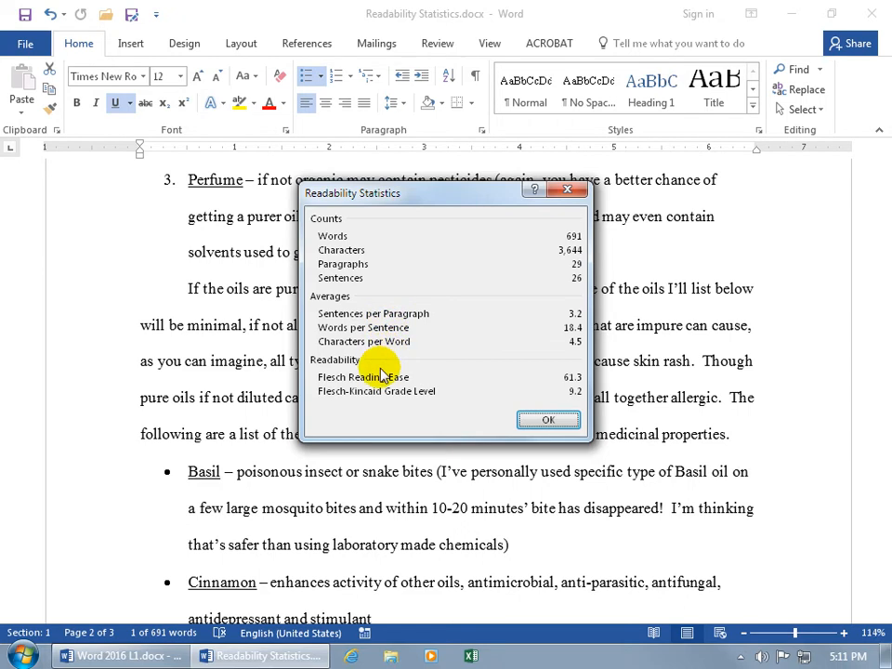
mouse_move(420, 389)
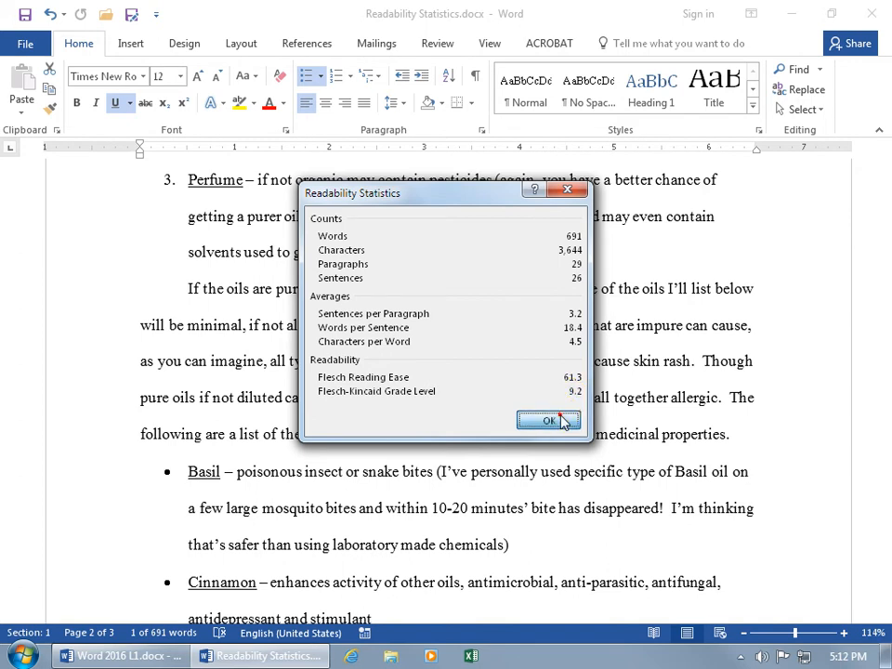
- Close the Readability Statistics report and return to the Proofing page of Word Options
left_click(549, 420)
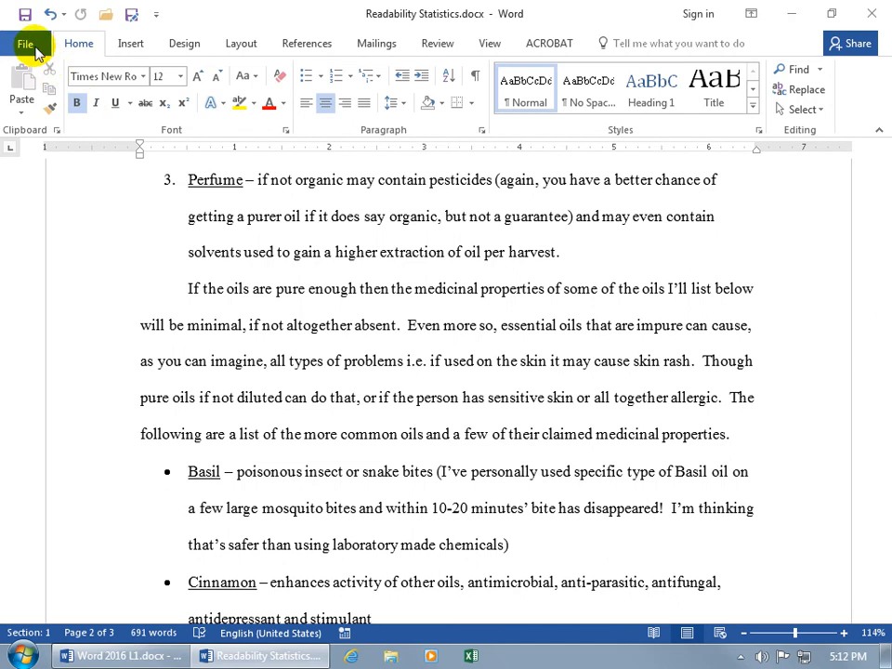
left_click(25, 43)
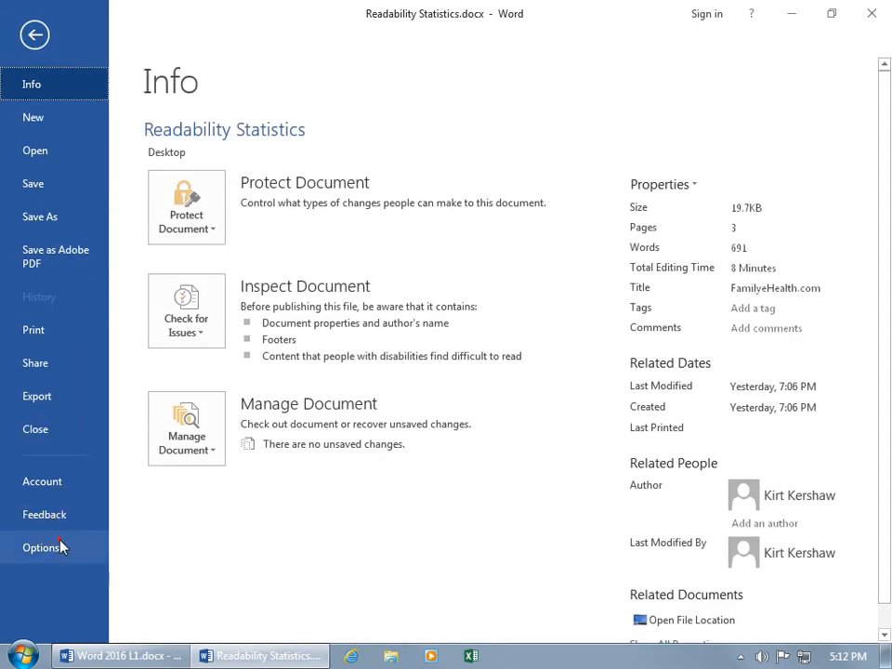
left_click(43, 547)
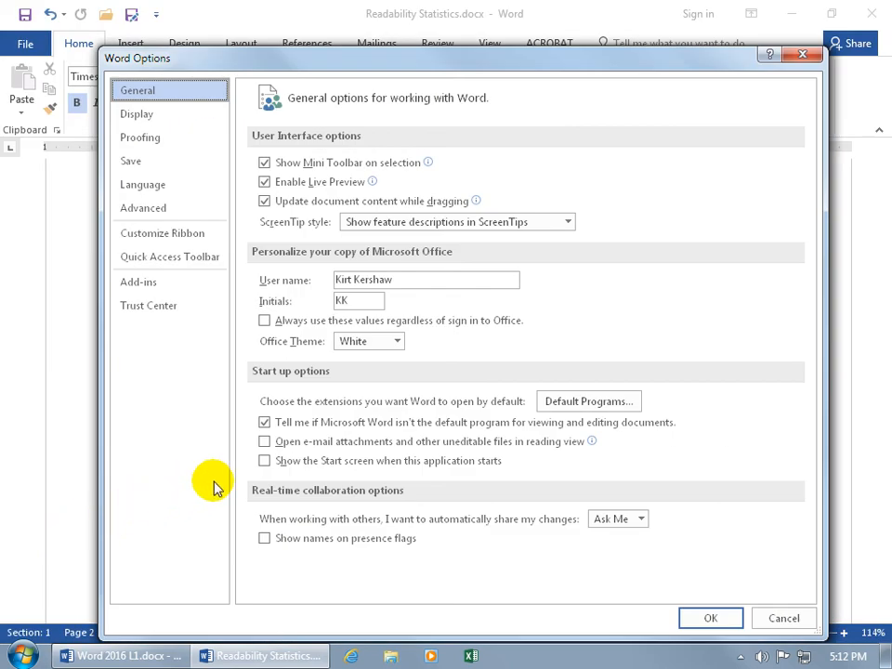
left_click(139, 137)
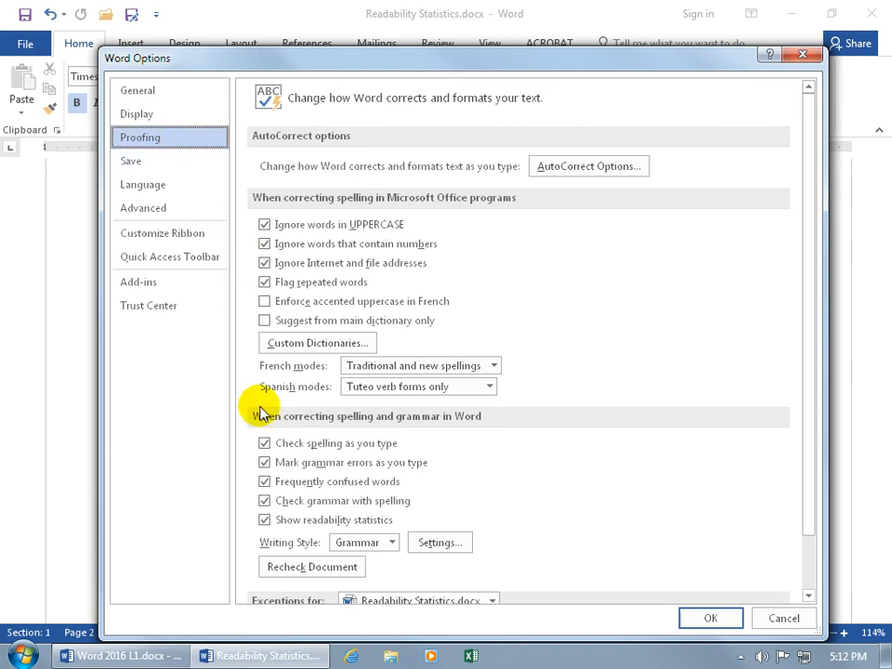